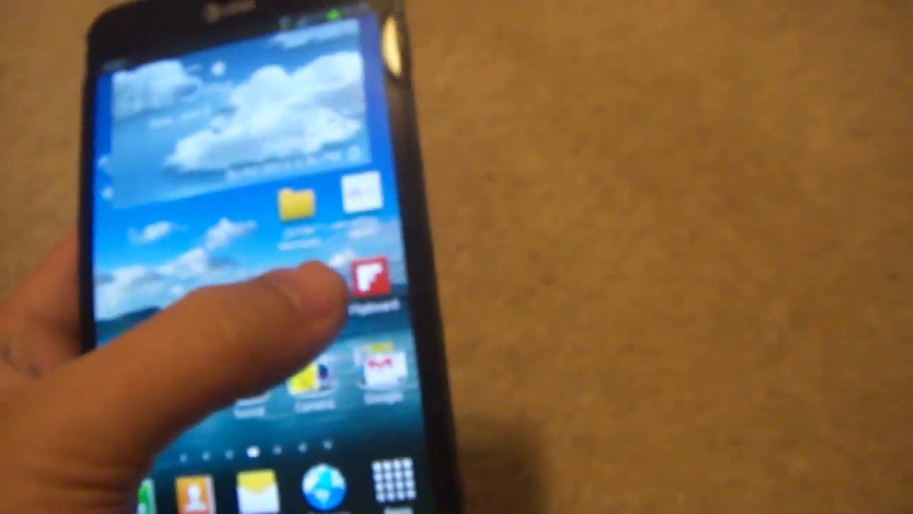
Drop the Server Status app shortcut onto the Android home screen.
left_click(367, 278)
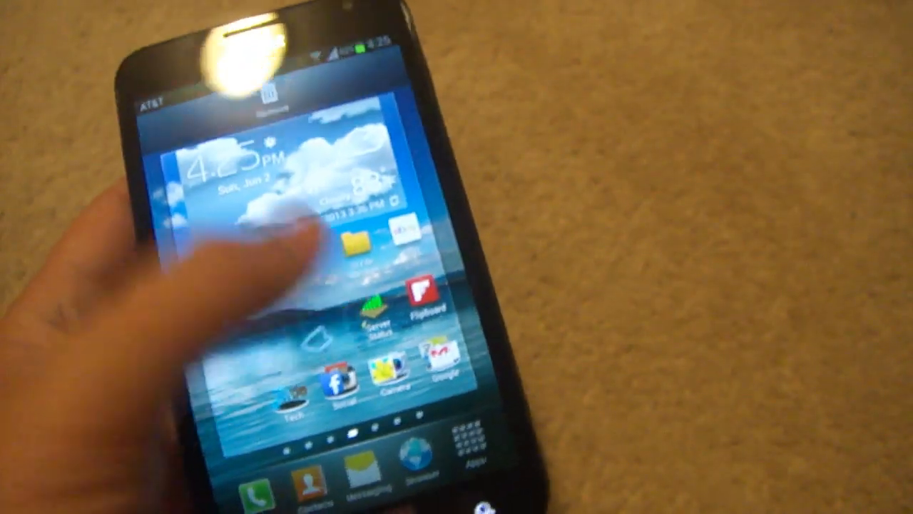
left_click(371, 314)
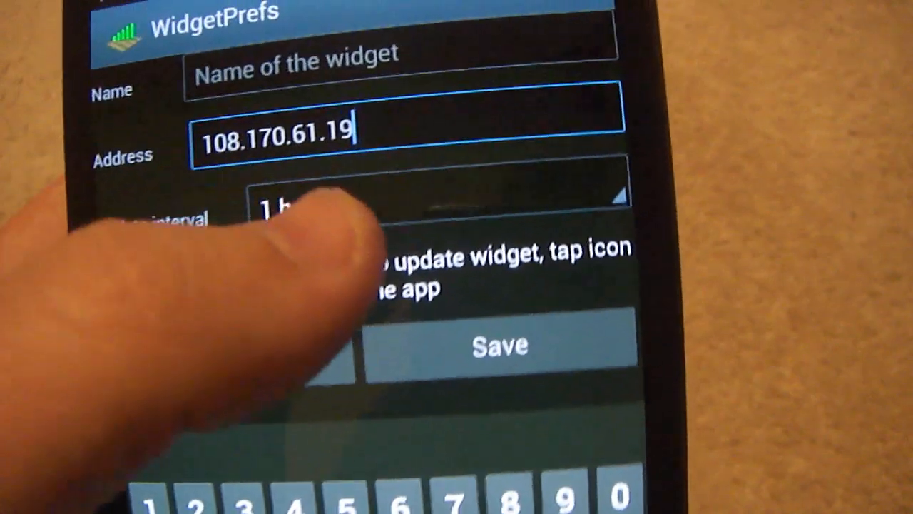
Set the widget for 108.170.61.19 to update hourly and save it.
left_click(428, 206)
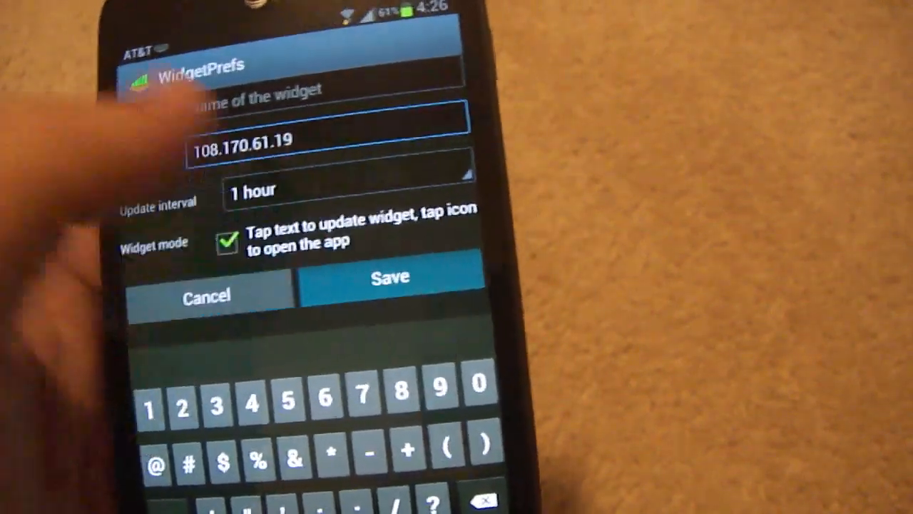
left_click(390, 276)
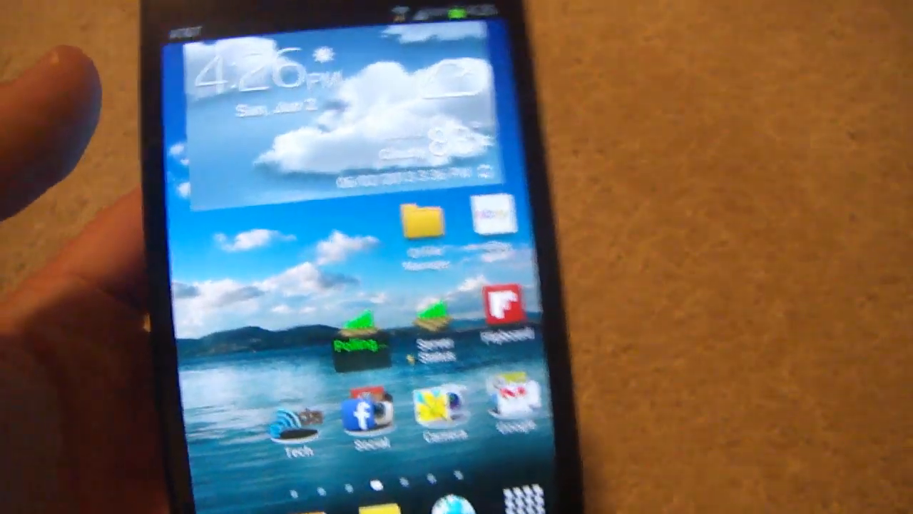